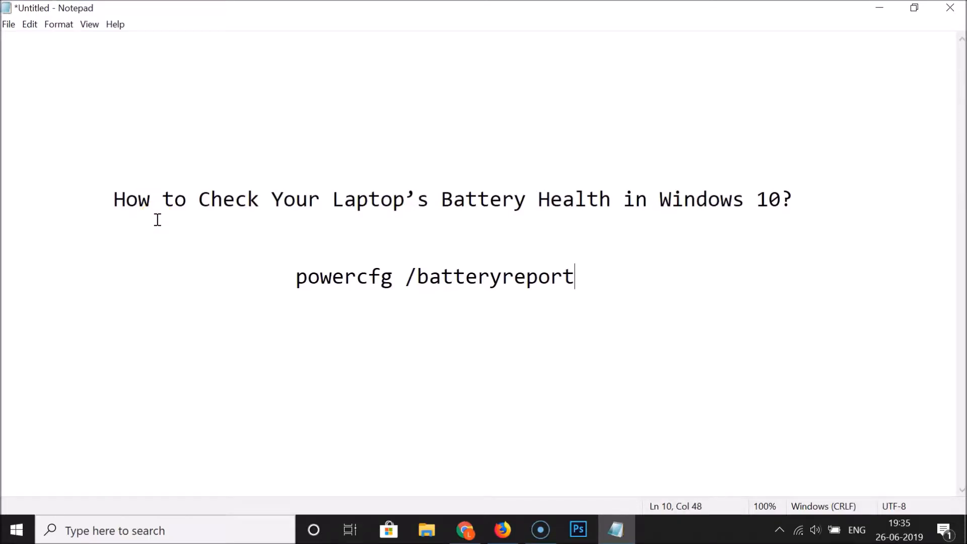
mouse_move(341, 213)
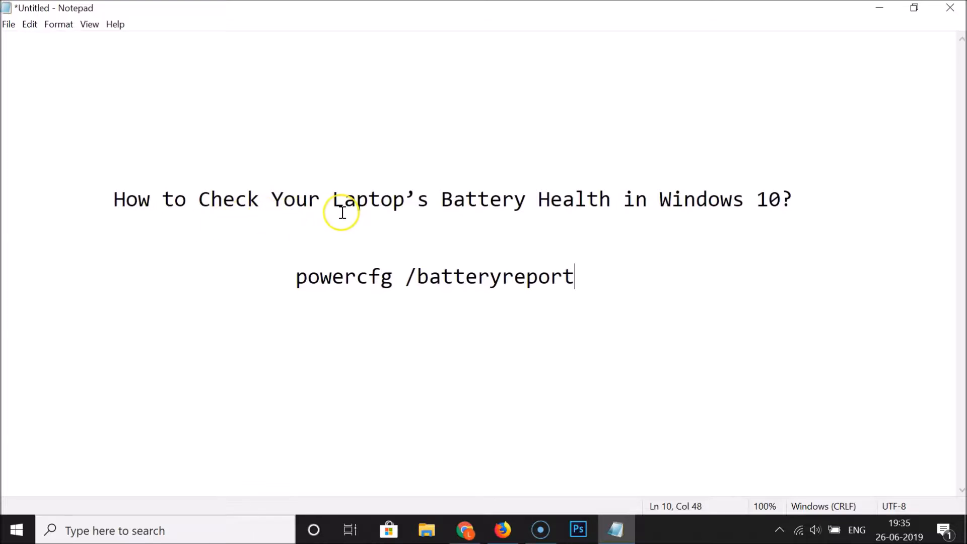
mouse_move(770, 203)
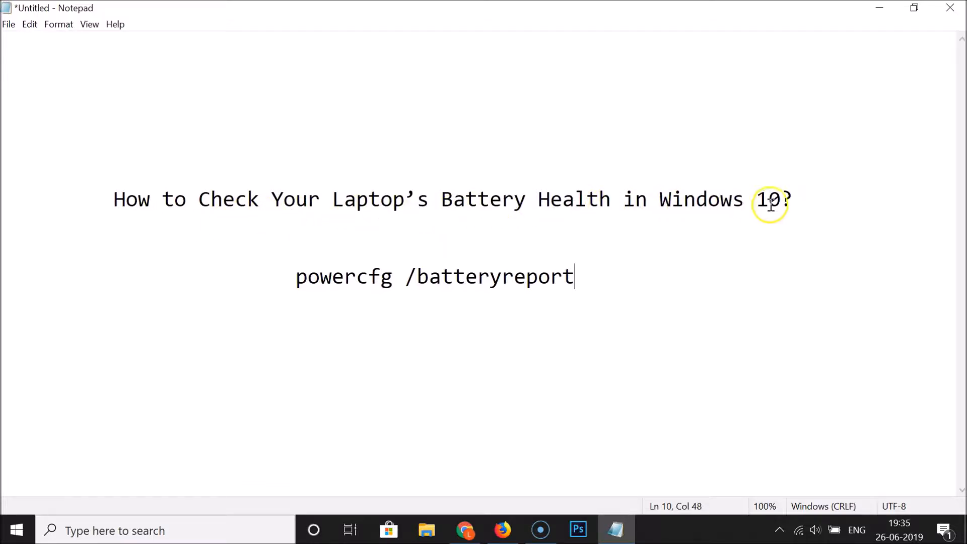
mouse_move(532, 214)
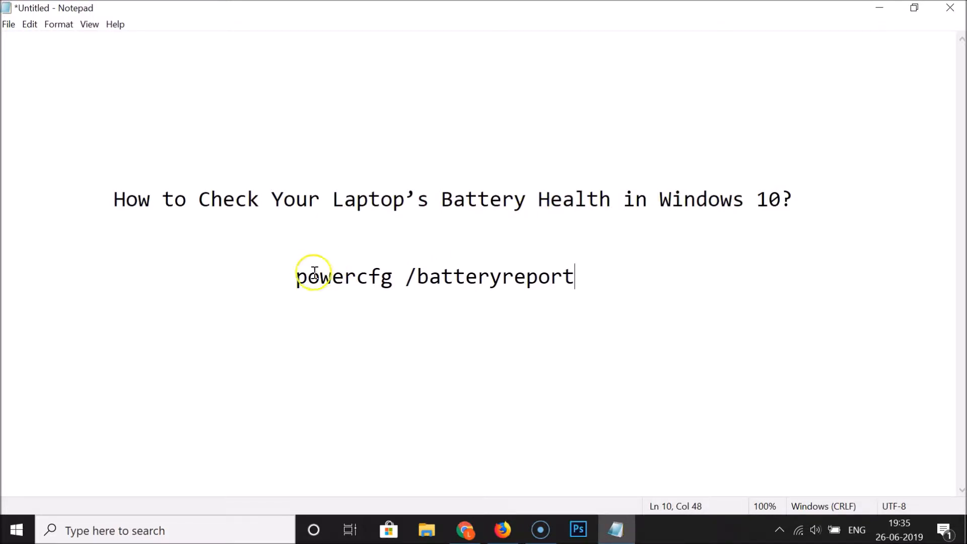
- Search Windows for 'command prompt' and run Command Prompt as administrator
drag(297, 276, 574, 275)
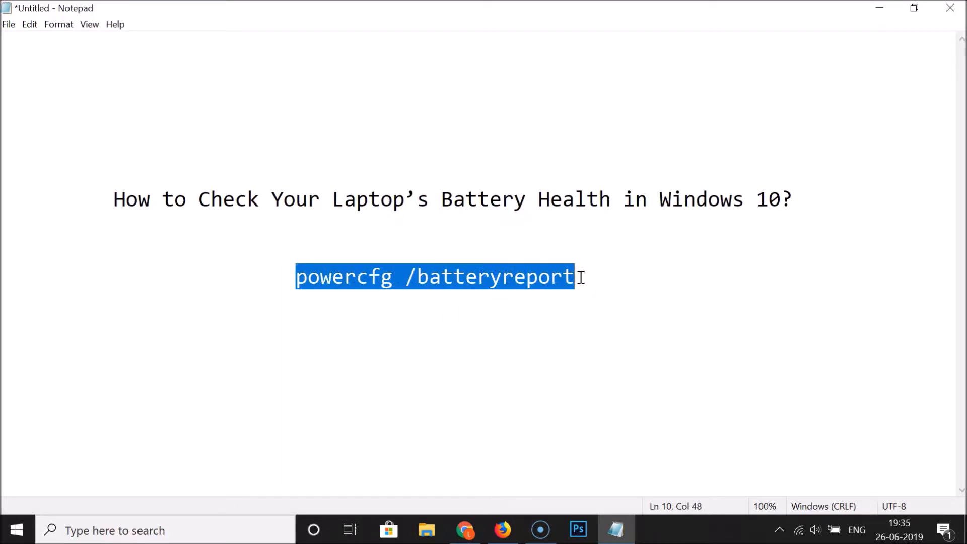
click(543, 313)
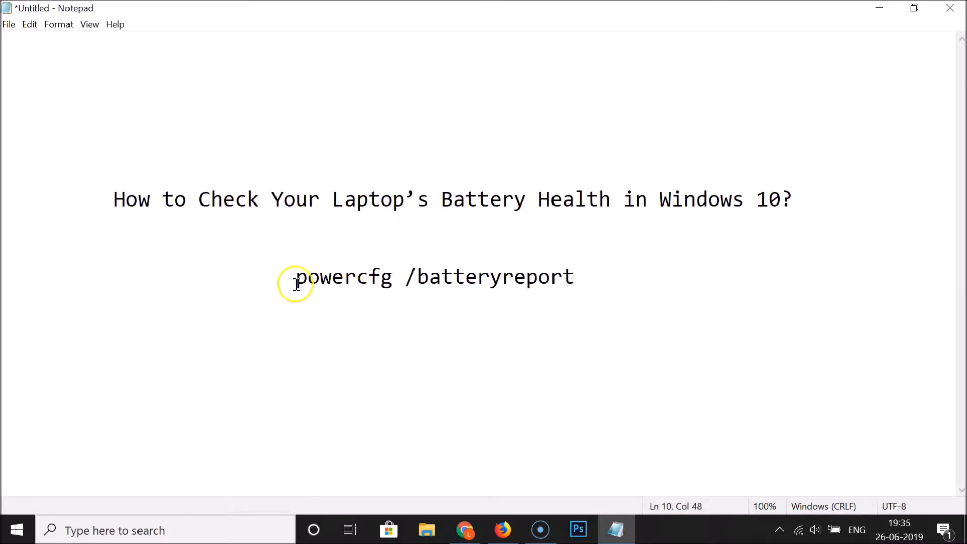
mouse_move(841, 90)
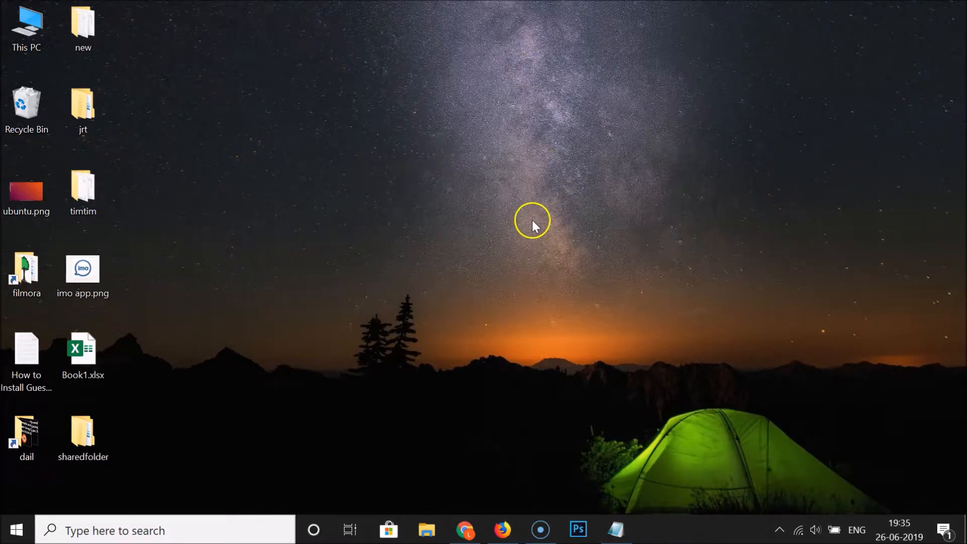
click(163, 530)
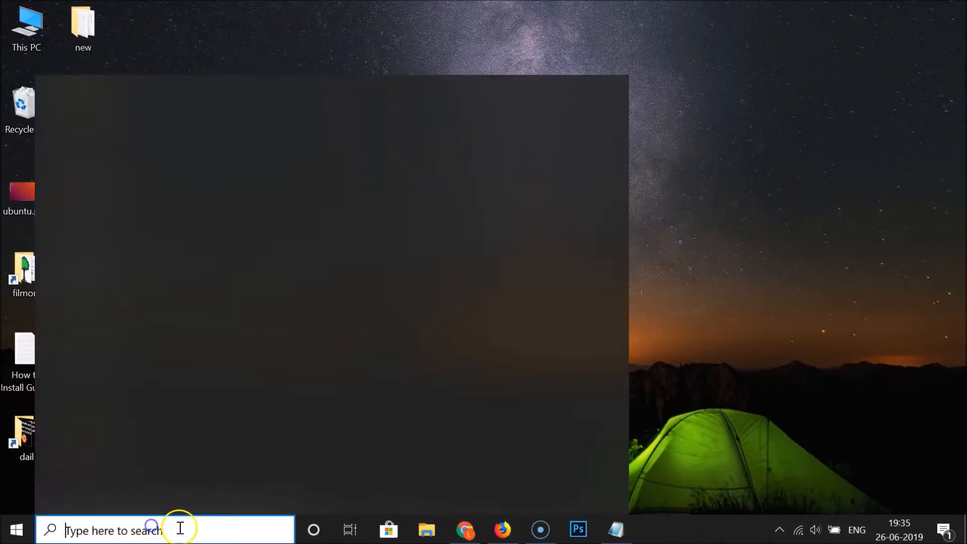
text(command Prompt)
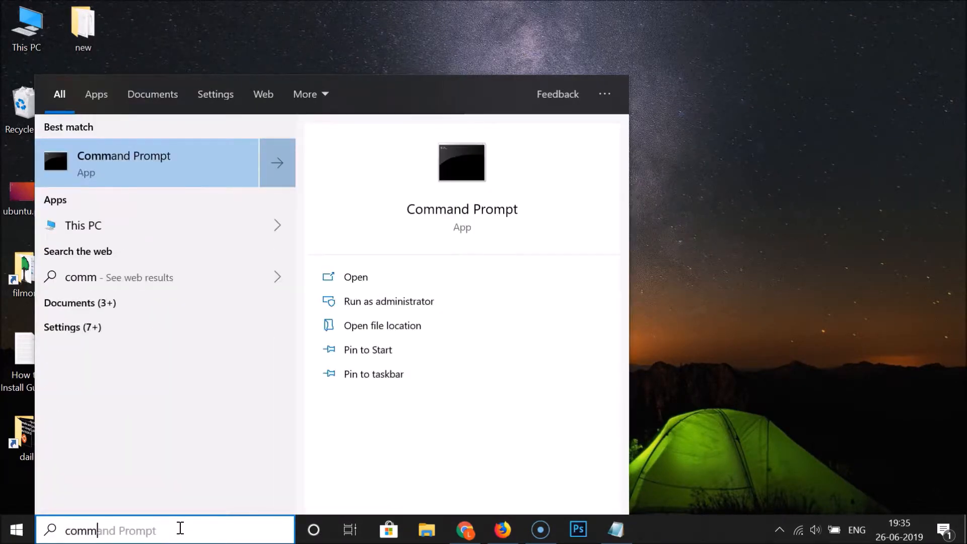
text(command prompt)
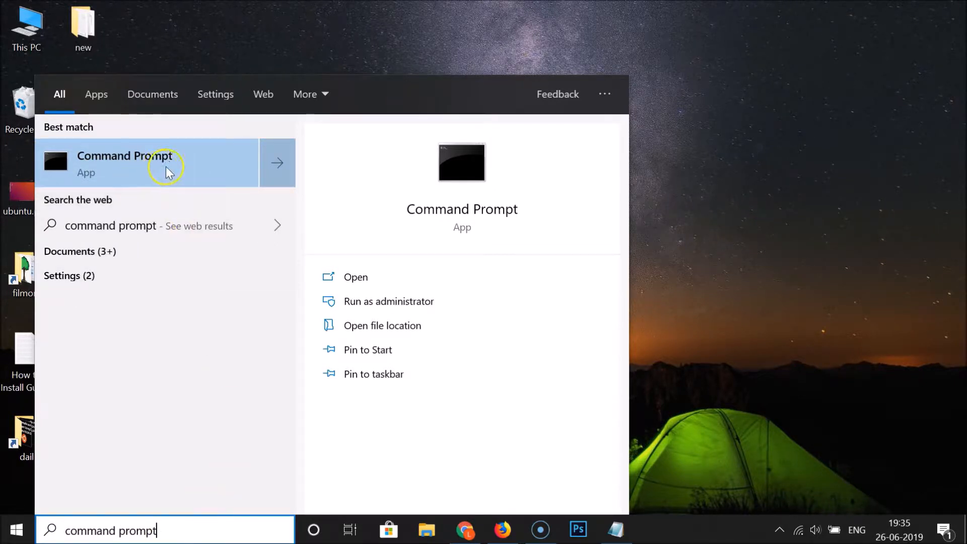
right_click(126, 162)
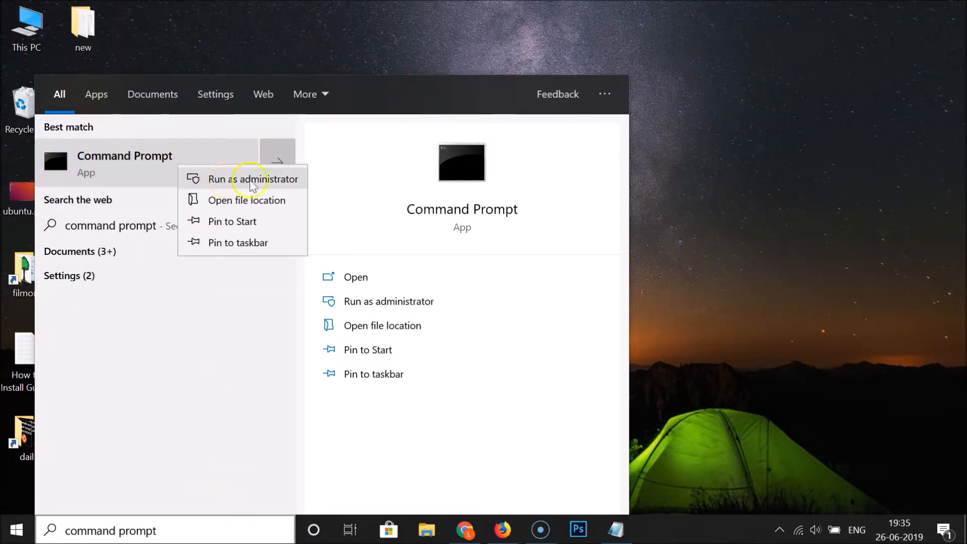
click(253, 179)
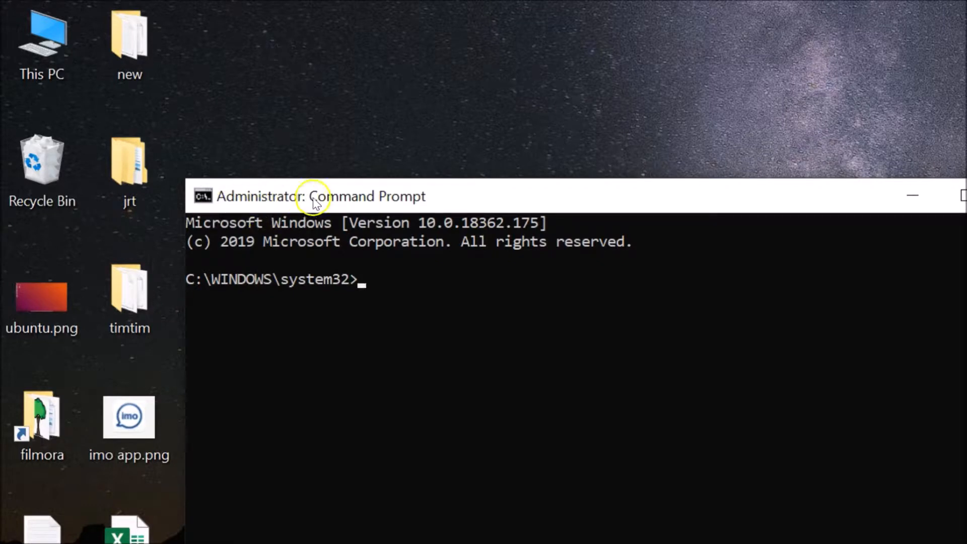
mouse_move(503, 381)
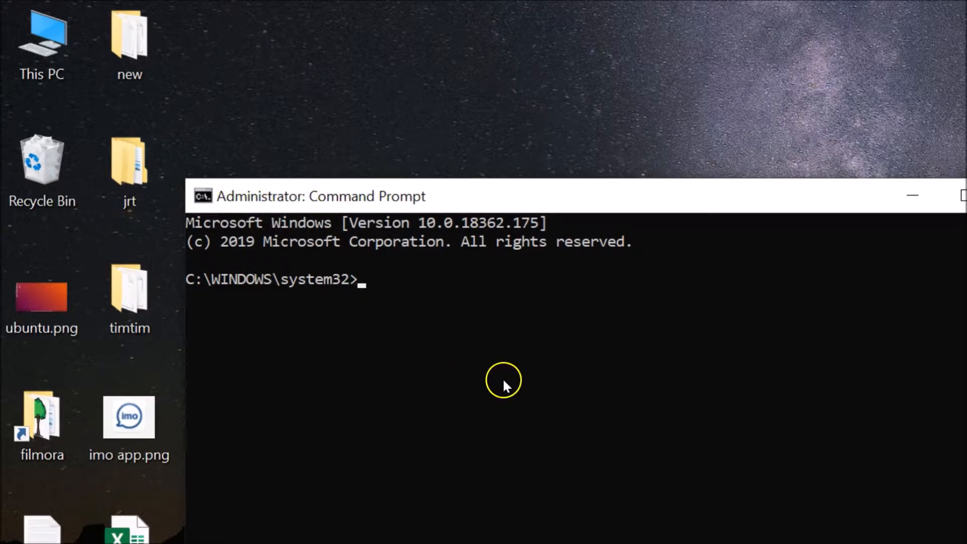
mouse_move(540, 387)
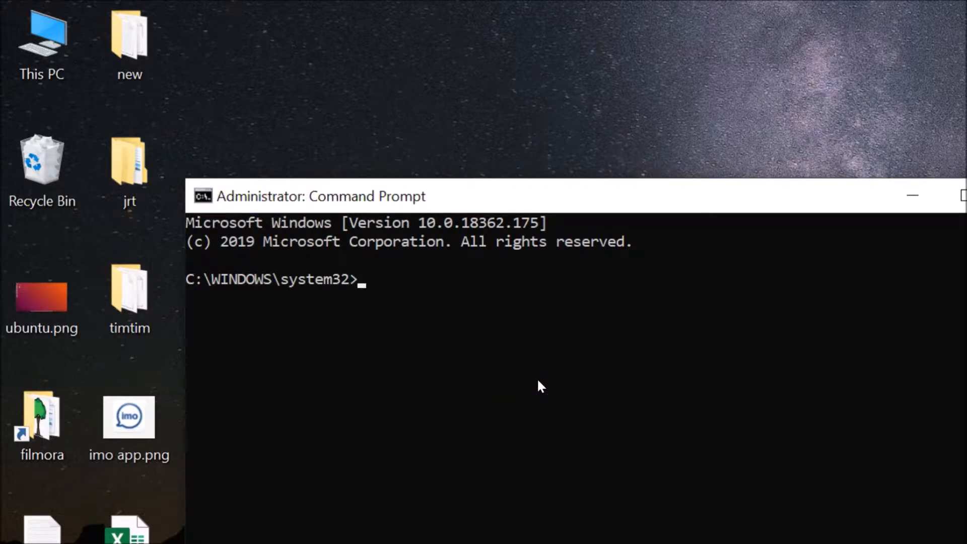
- Enter powercfg /batteryreport at the elevated prompt to create battery-report.html in system32
text(powercf)
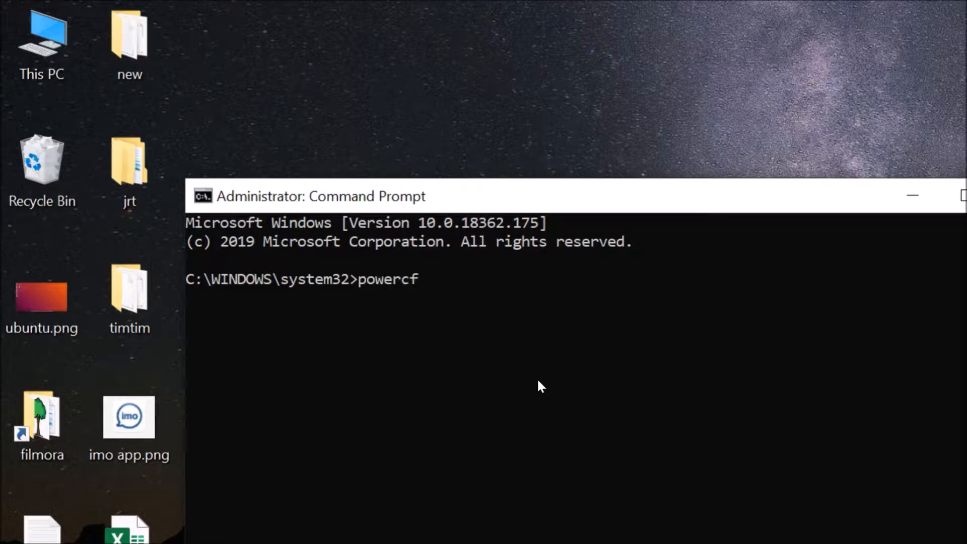
text(g /ba)
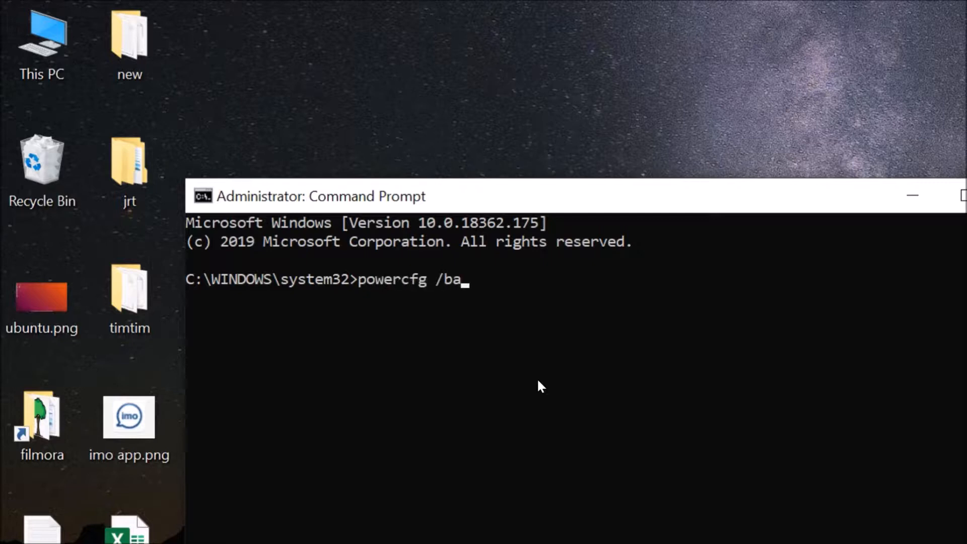
text(tteryrepor)
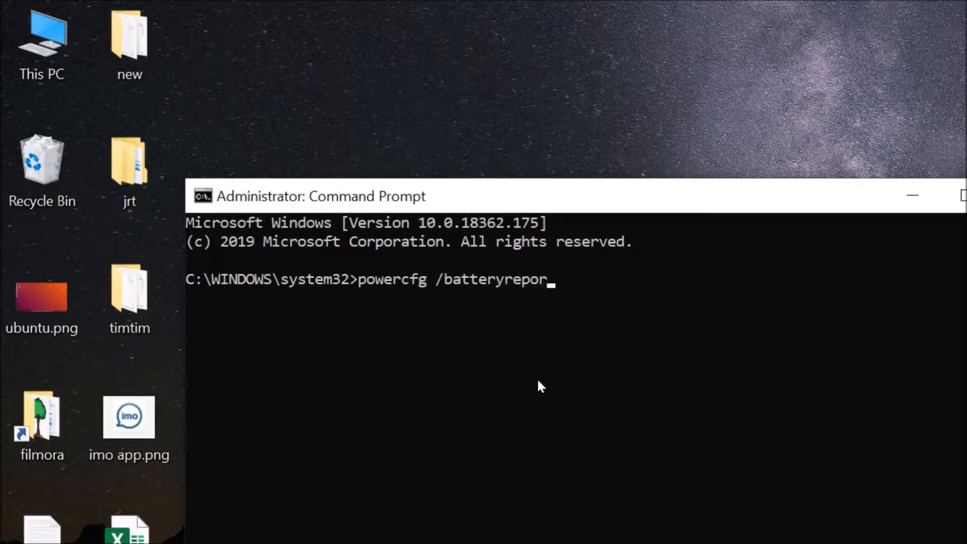
text(t)
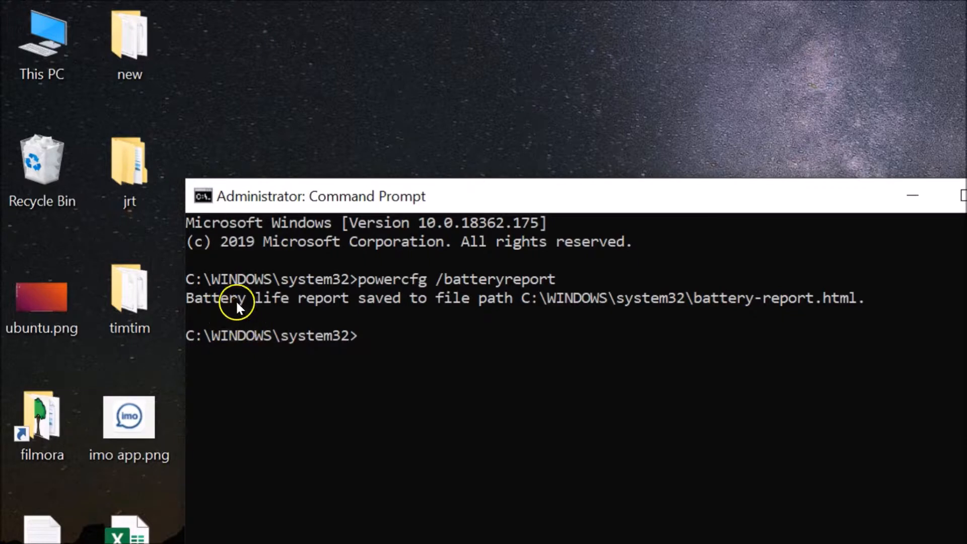
mouse_move(388, 300)
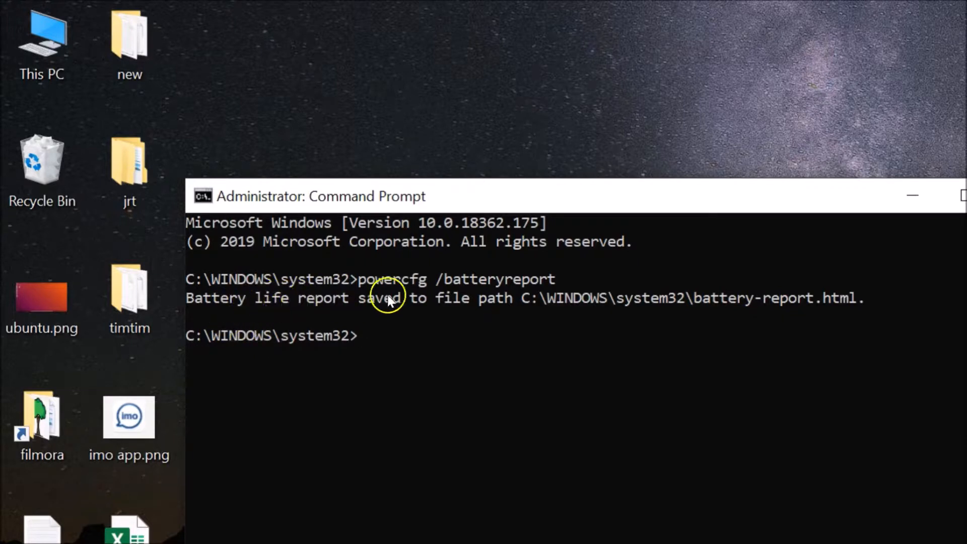
mouse_move(515, 316)
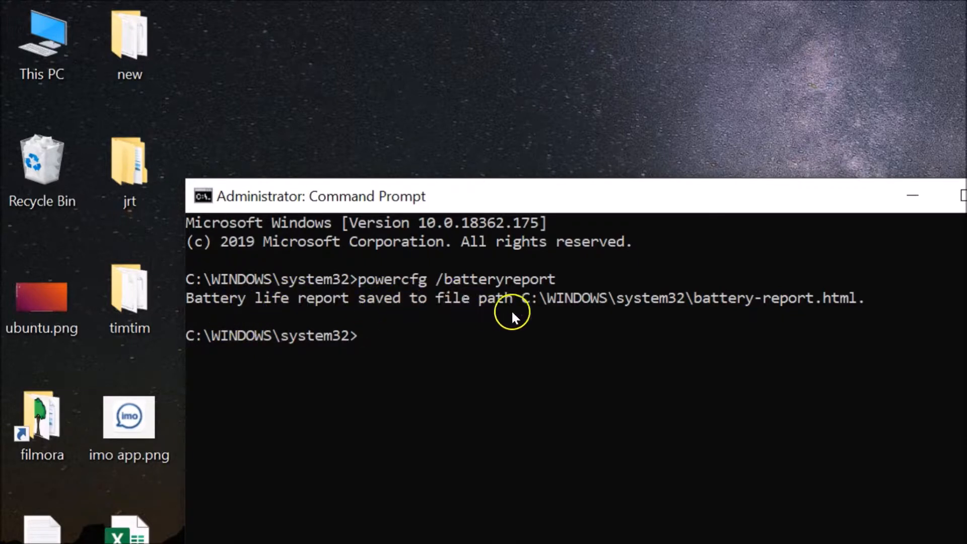
mouse_move(569, 322)
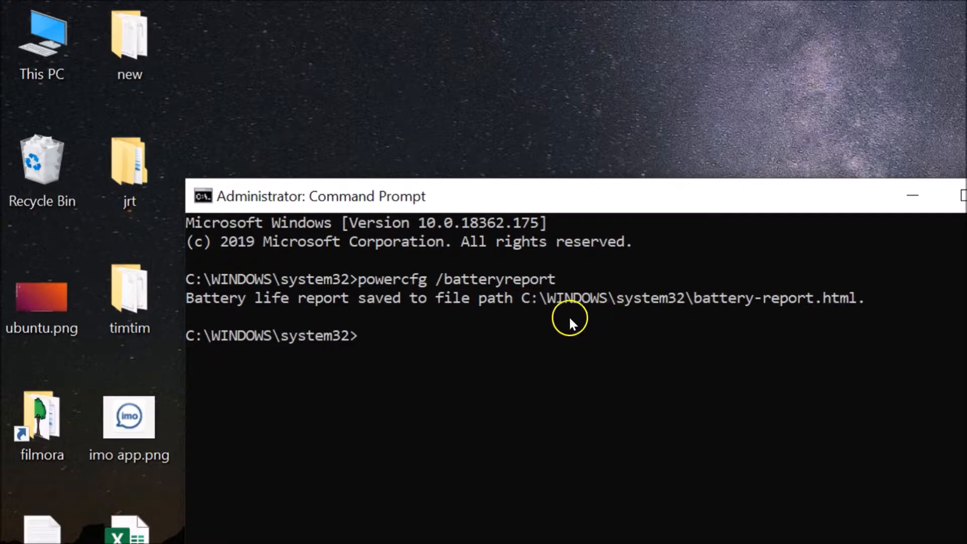
mouse_move(674, 313)
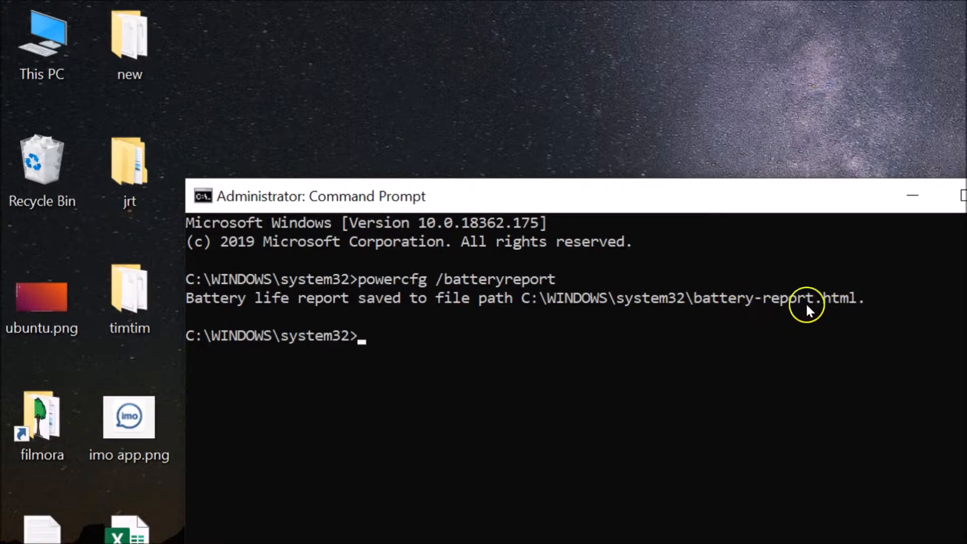
mouse_move(857, 315)
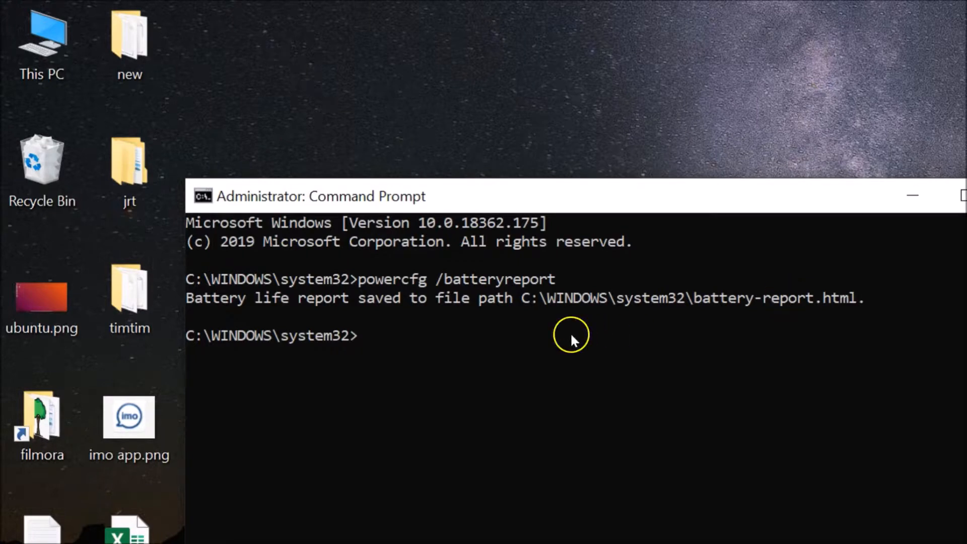
drag(521, 298, 814, 298)
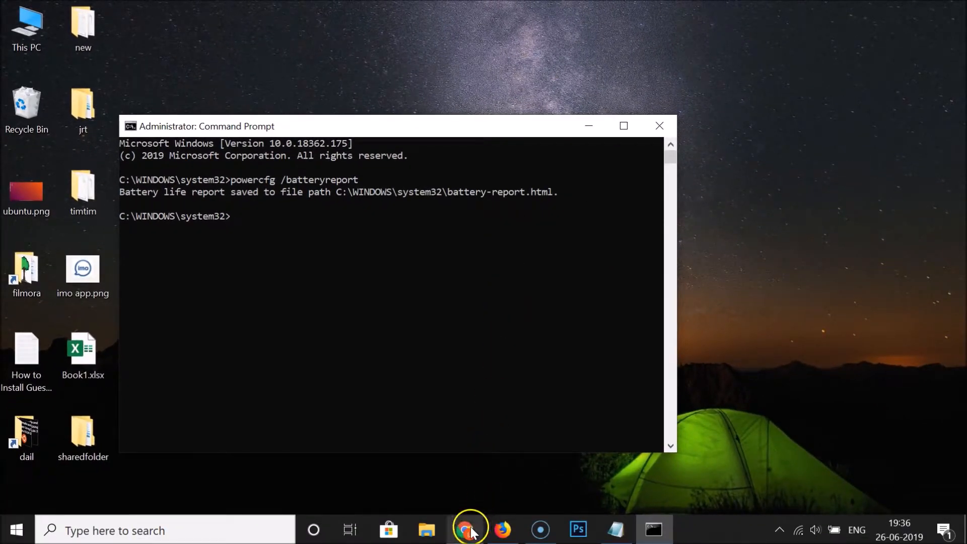
- Switch to Chrome and enter C:\WINDOWS\system32\battery-report.html in the address bar
click(469, 530)
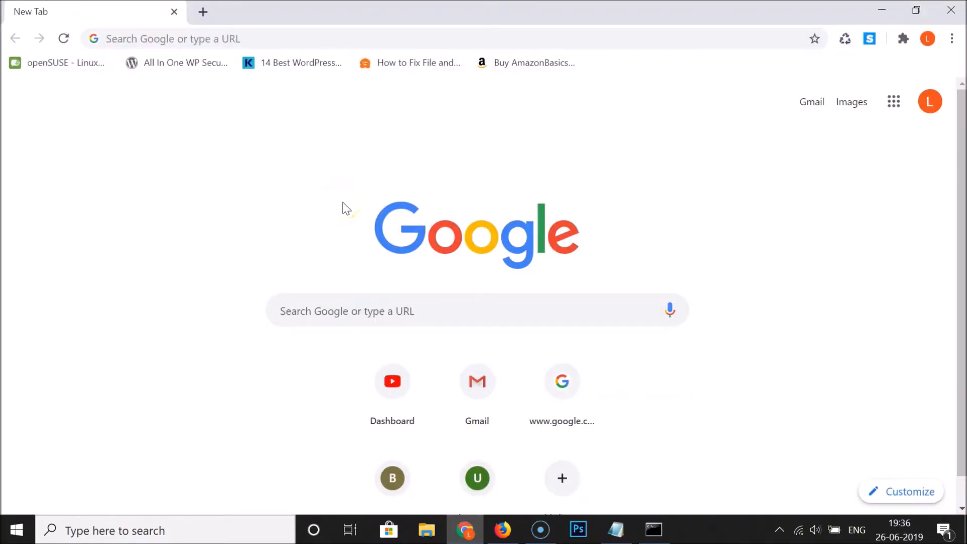
mouse_move(385, 166)
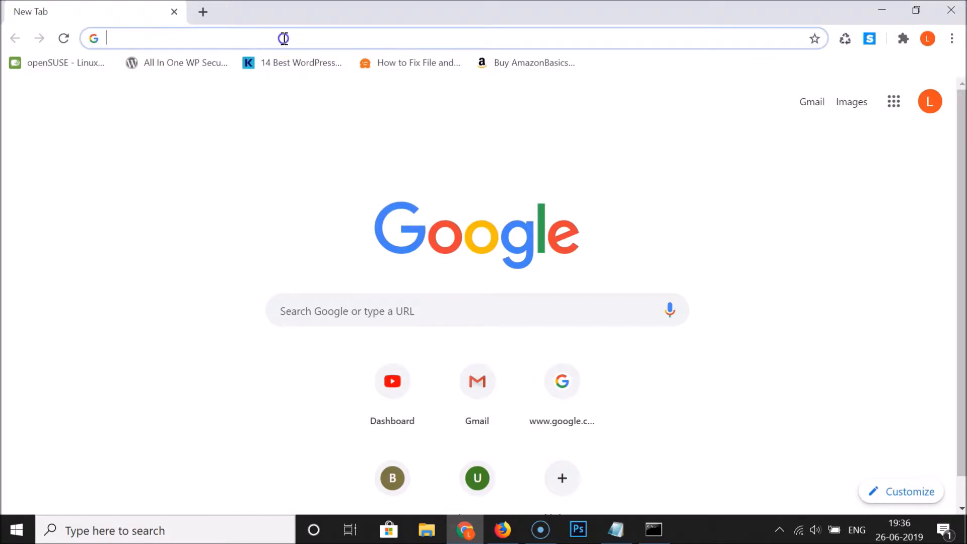
text(C:\WINDOWS\system32\battery-report.html)
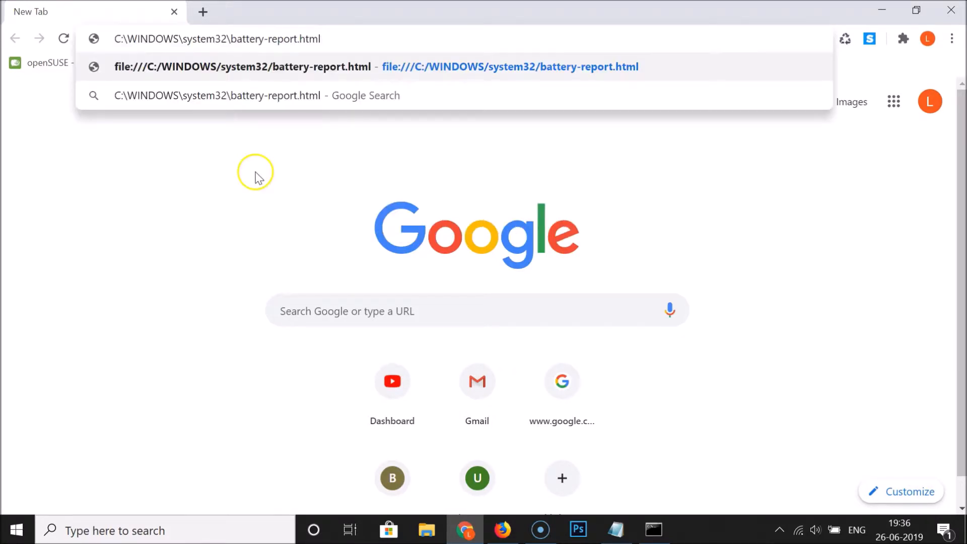
mouse_move(374, 33)
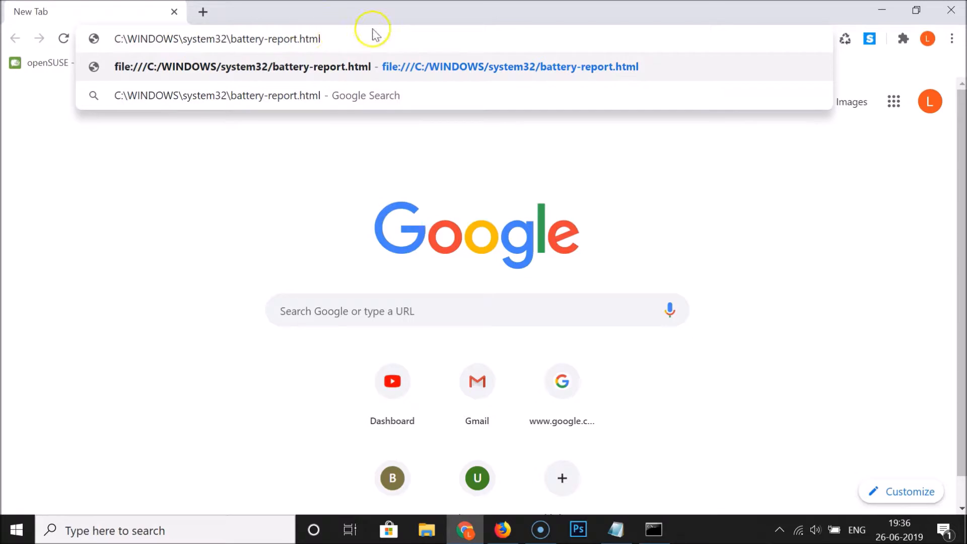
mouse_move(376, 33)
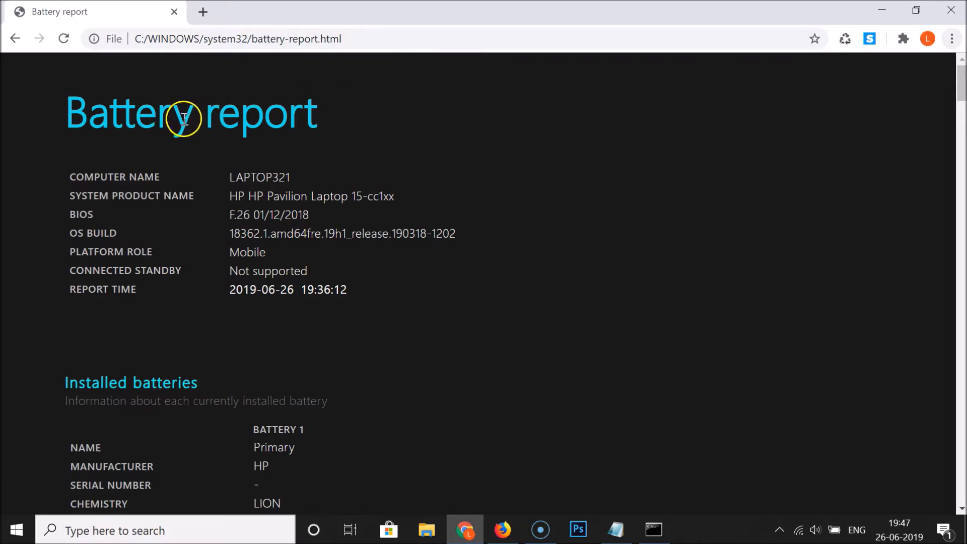
mouse_move(472, 100)
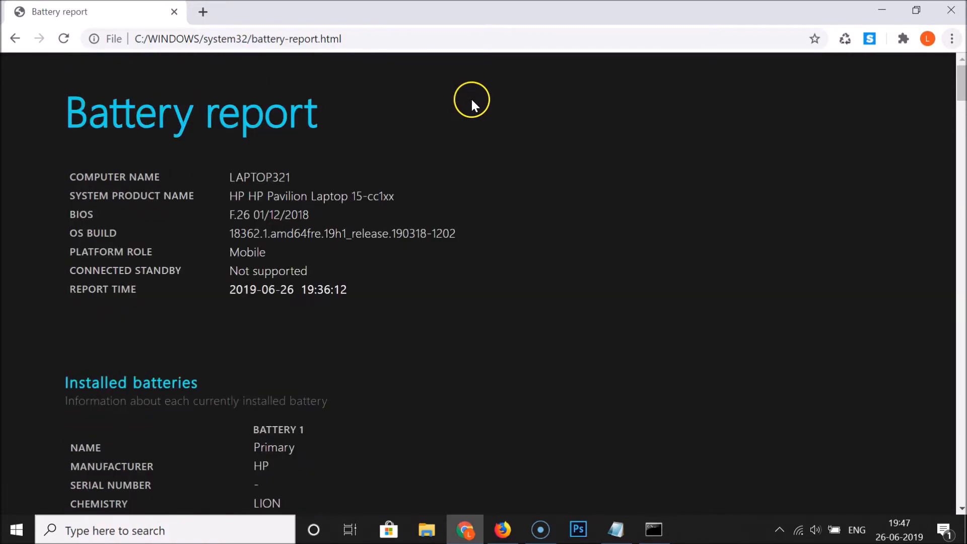
mouse_move(162, 159)
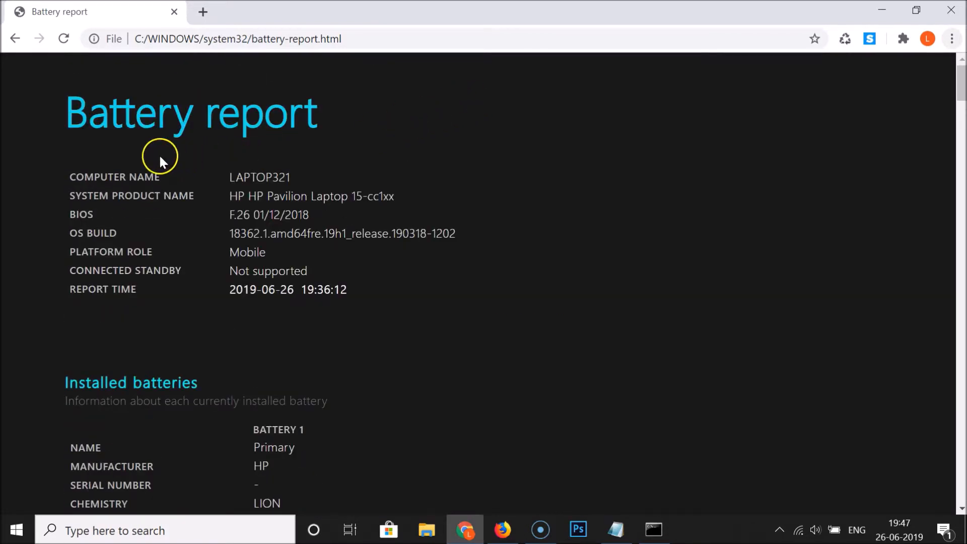
mouse_move(96, 188)
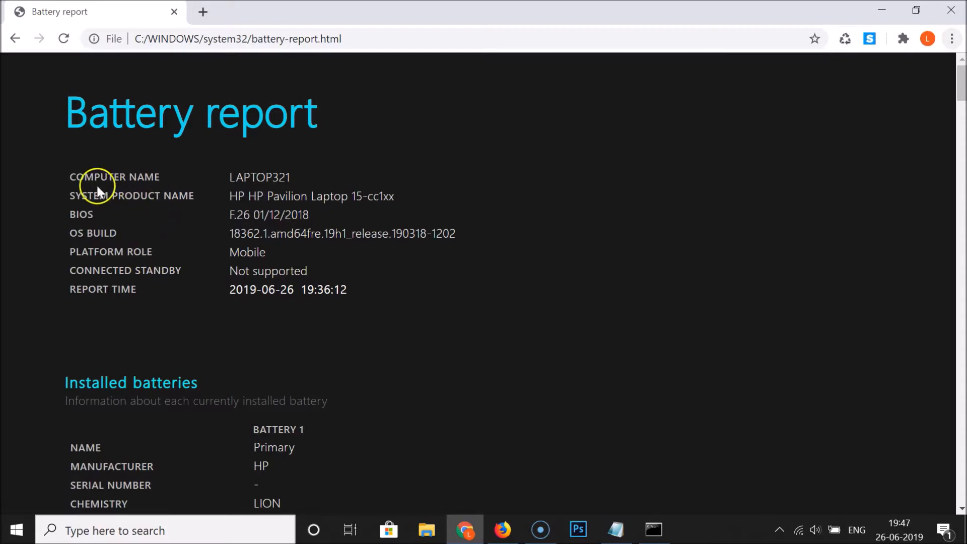
mouse_move(156, 196)
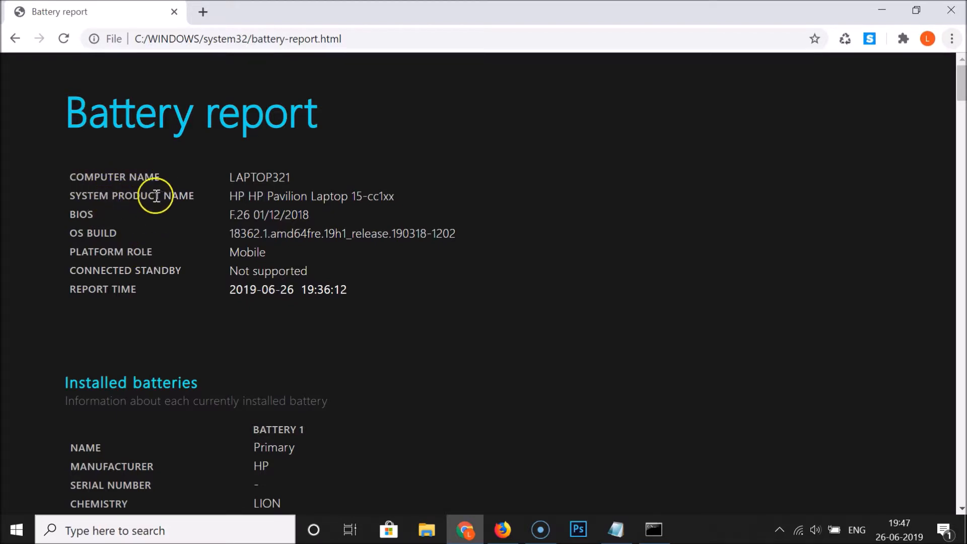
mouse_move(175, 312)
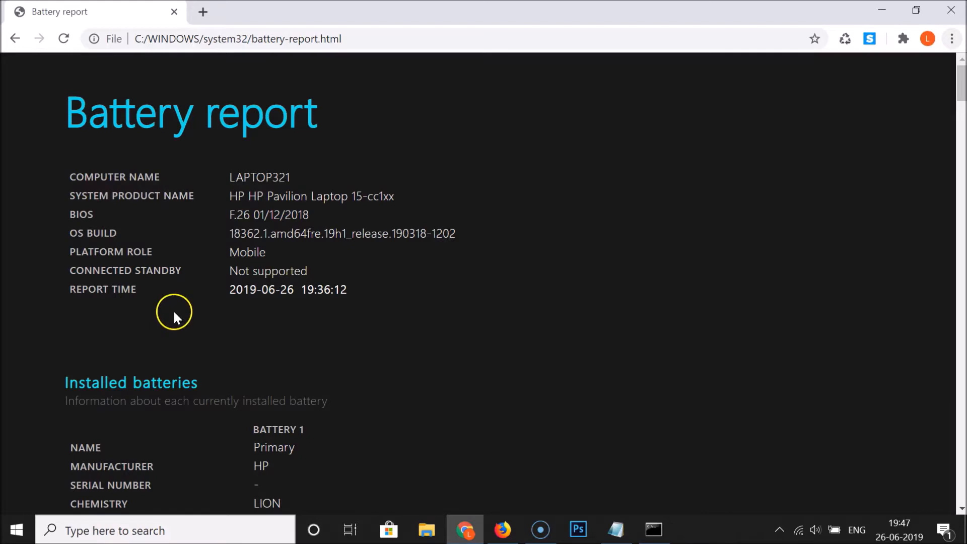
- Scroll the report past the system information to the Installed batteries section
scroll(down, 3)
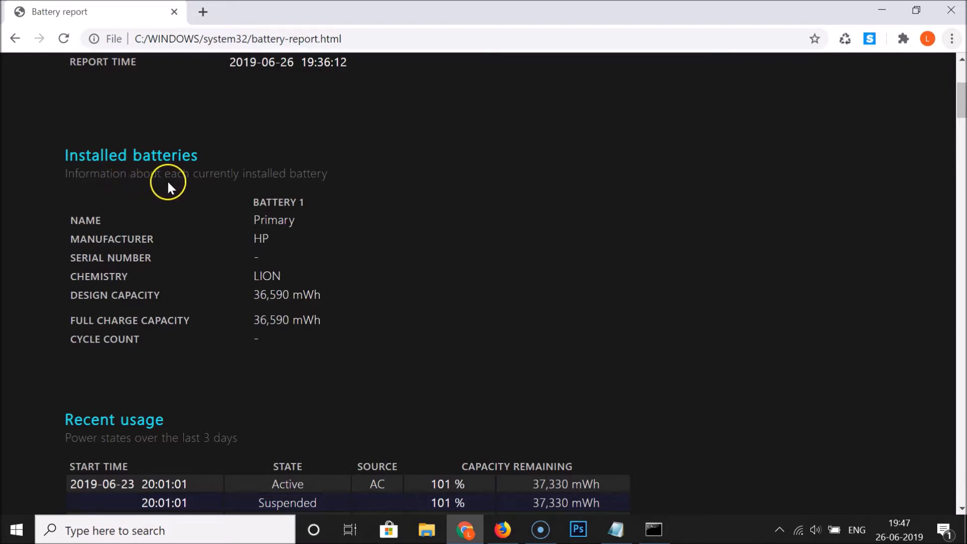
mouse_move(335, 175)
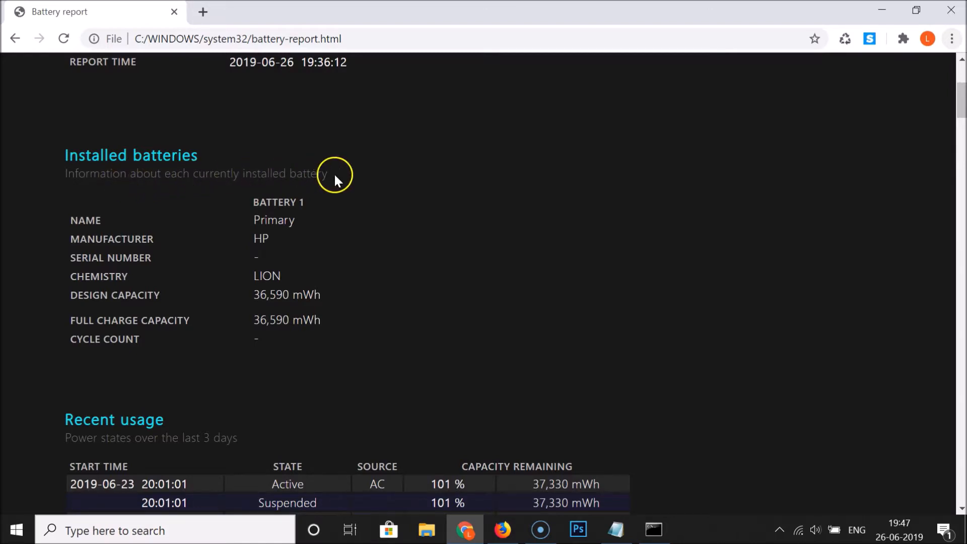
mouse_move(318, 206)
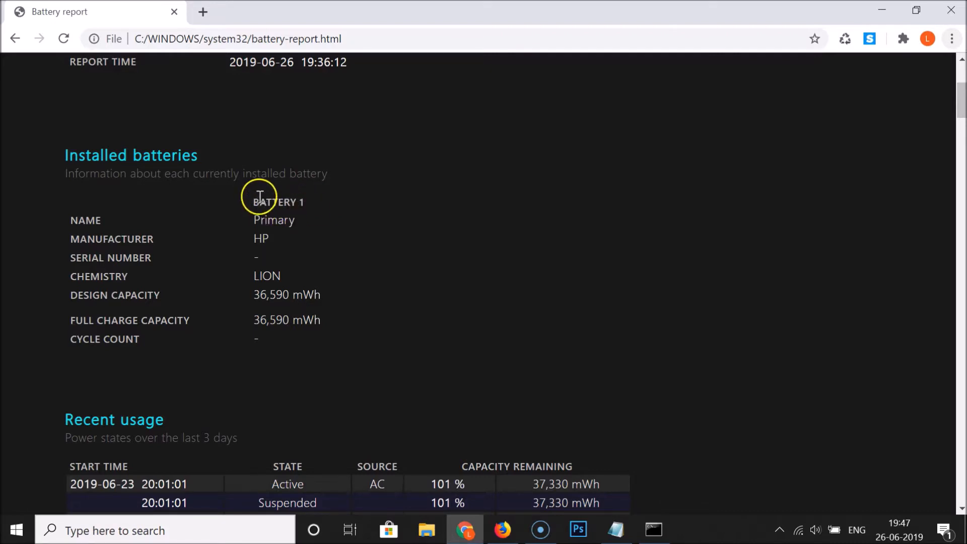
mouse_move(114, 220)
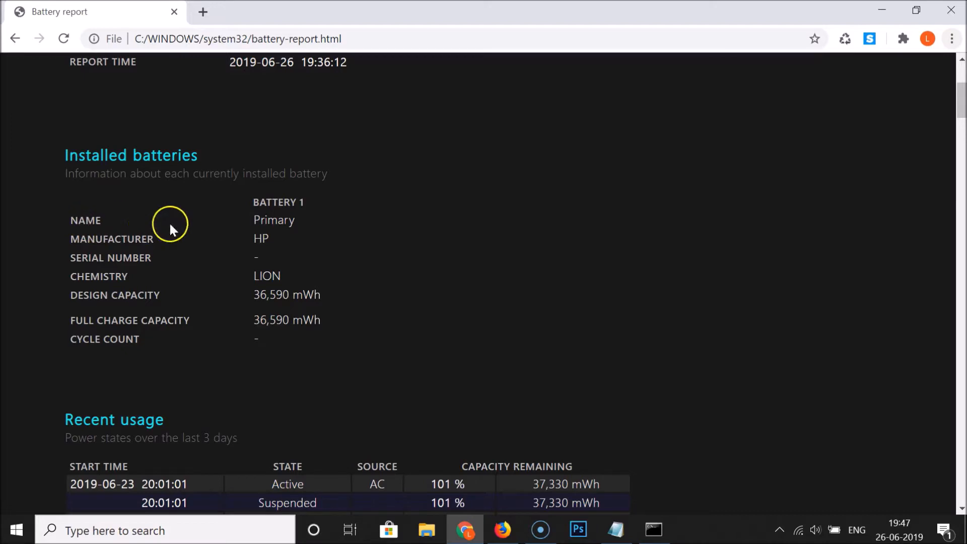
mouse_move(169, 311)
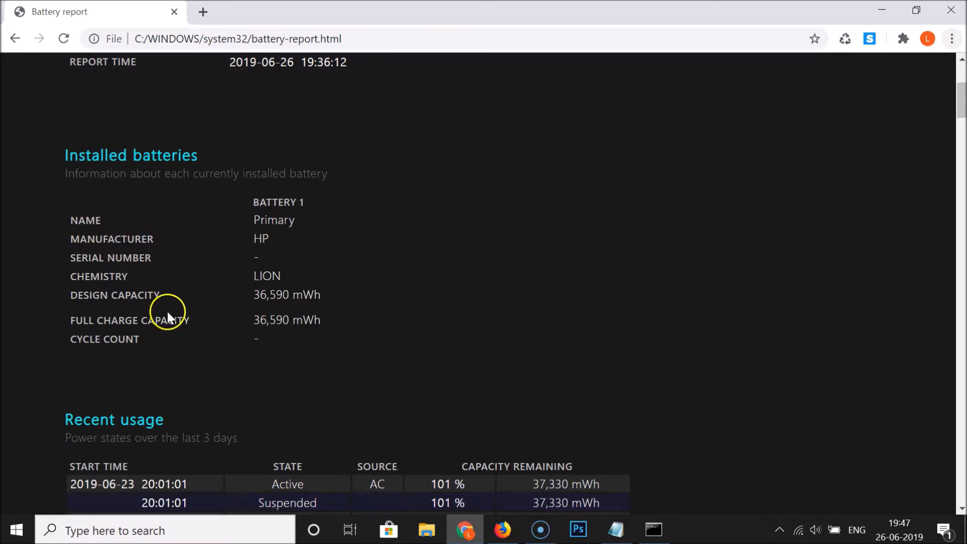
mouse_move(245, 295)
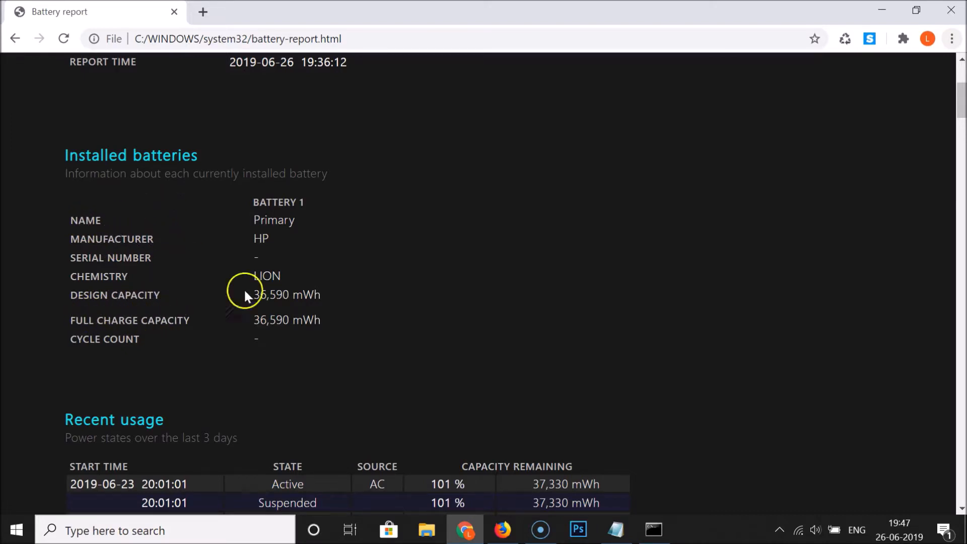
mouse_move(266, 320)
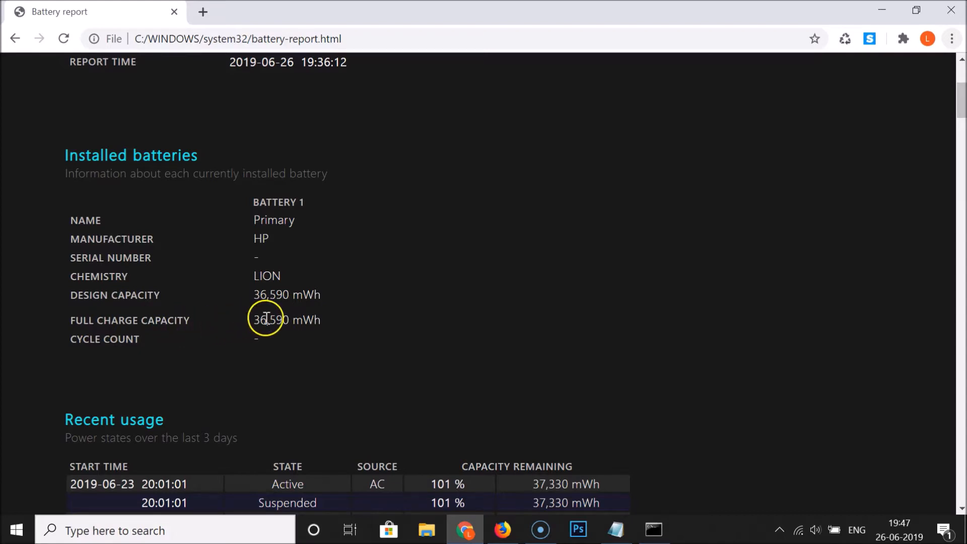
- Scroll through the Recent usage table to the 3-day Battery usage drain chart
scroll(down, 3)
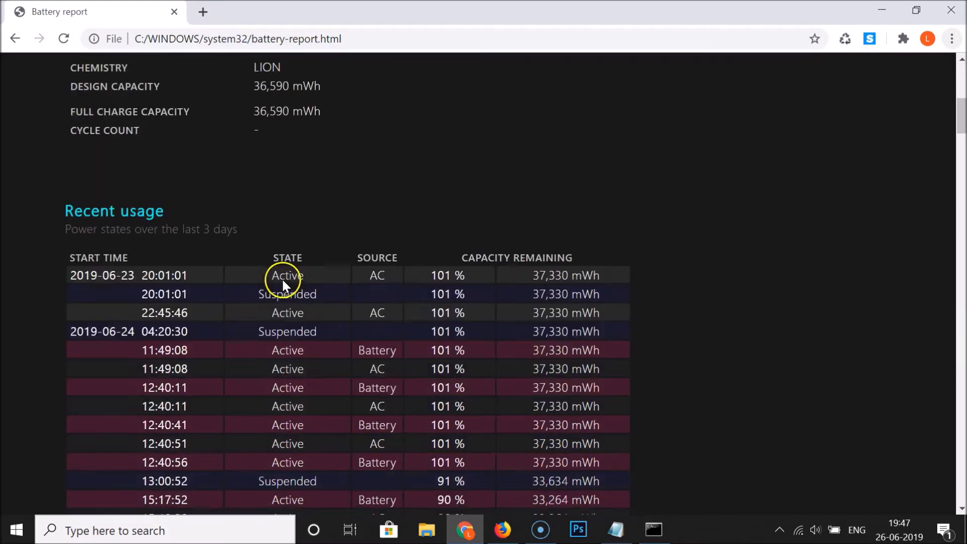
scroll(down, 3)
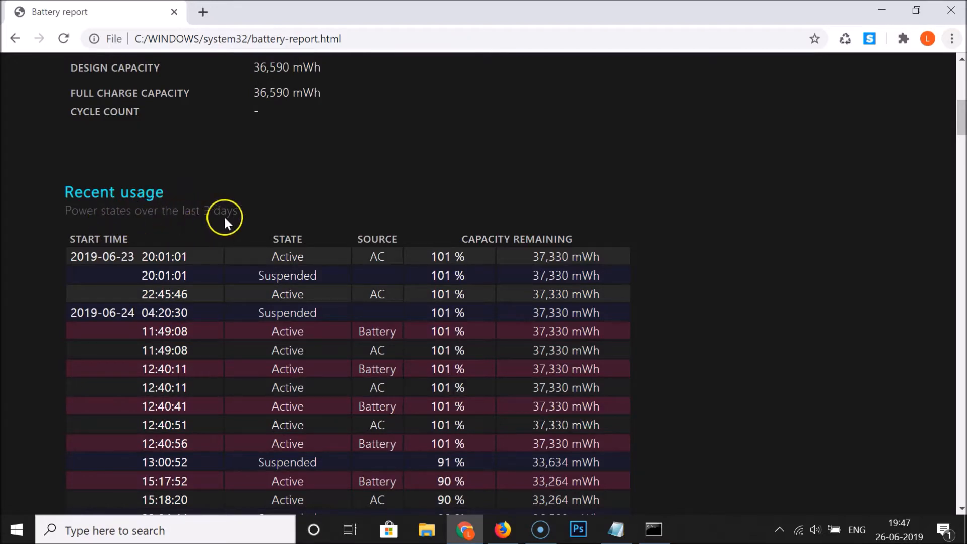
scroll(down, 3)
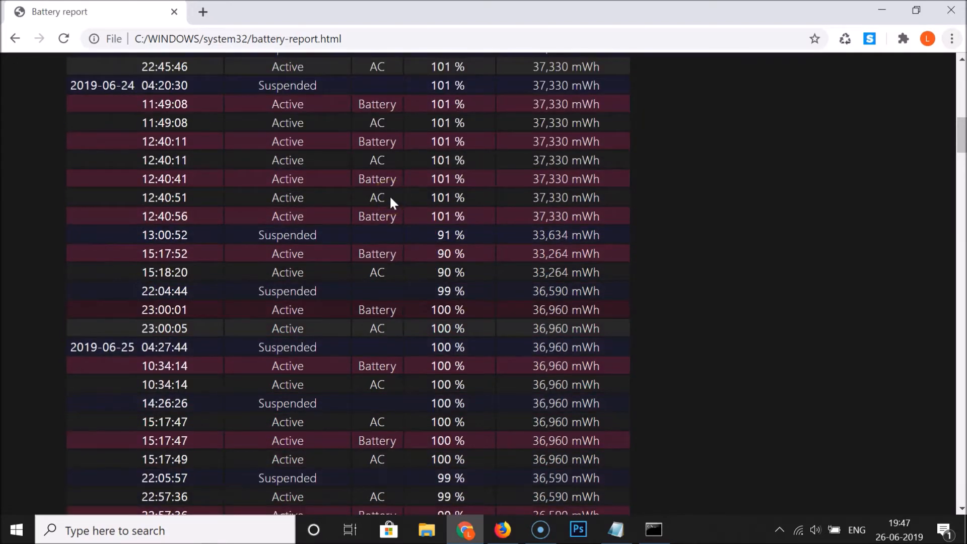
scroll(down, 3)
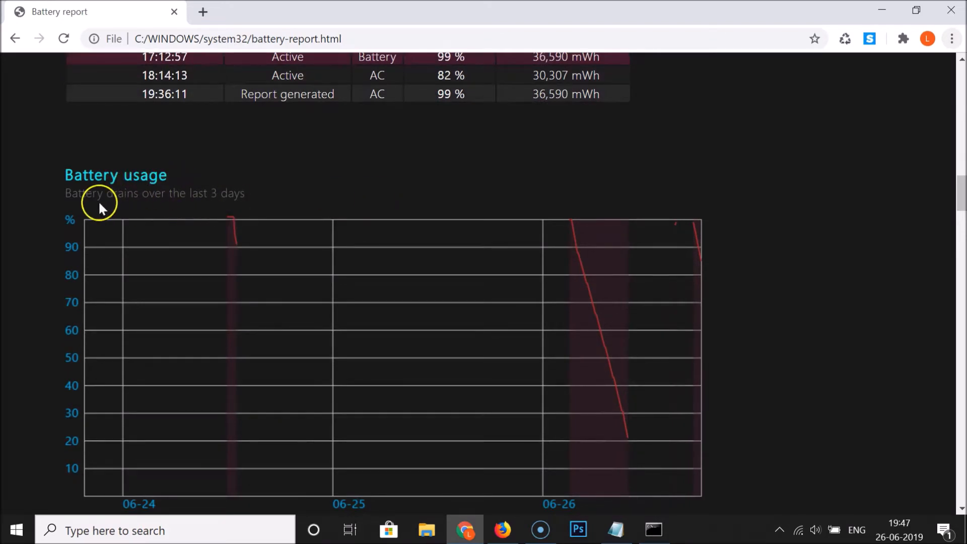
mouse_move(269, 197)
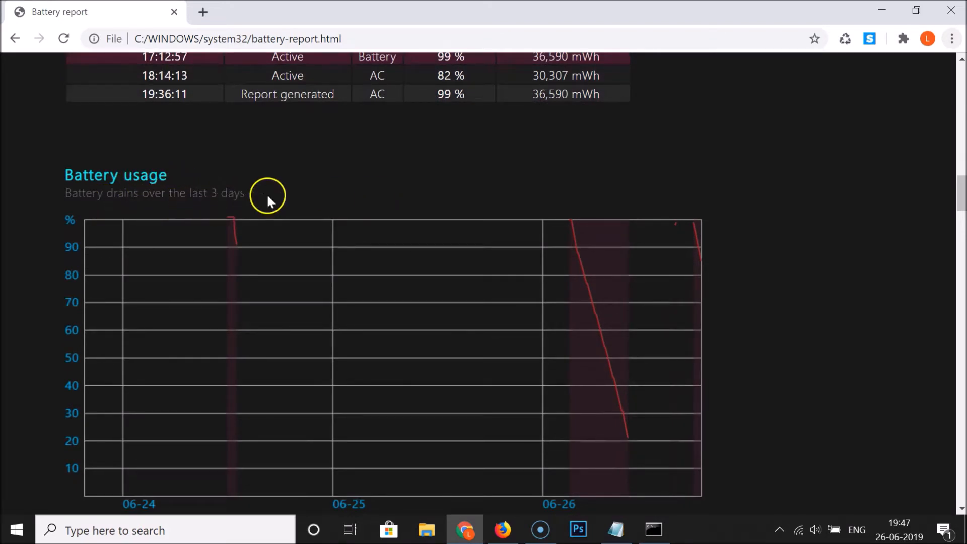
- Scroll past the drain chart and Usage history table to Battery capacity history
scroll(down, 3)
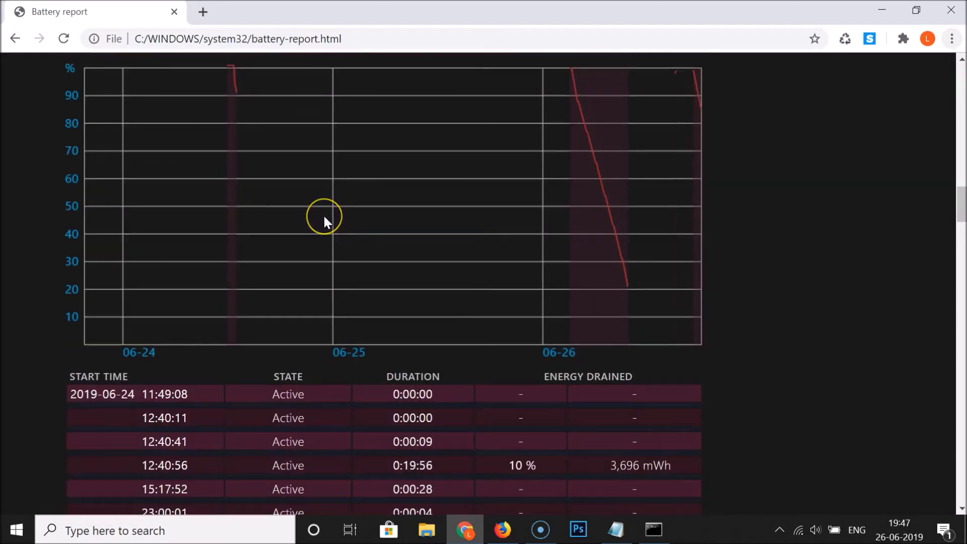
scroll(down, 3)
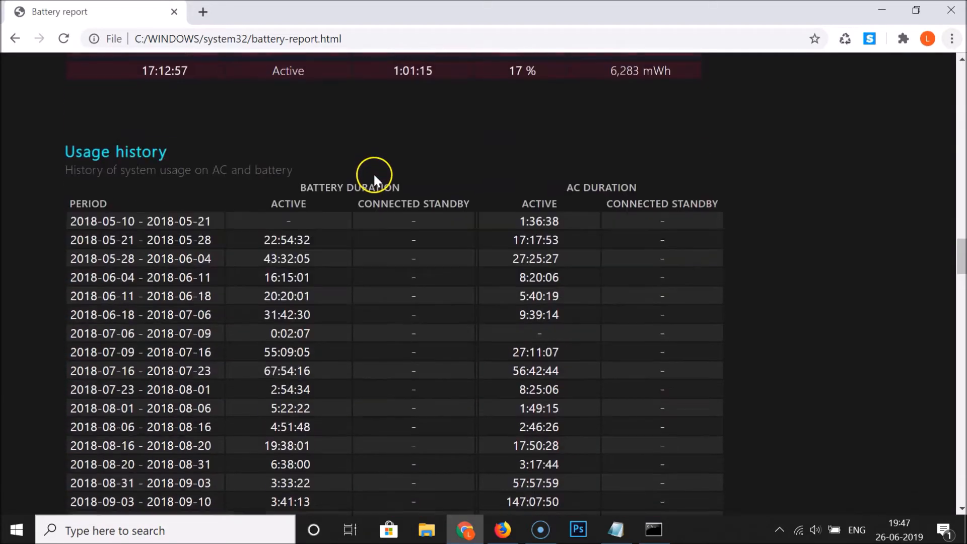
scroll(down, 3)
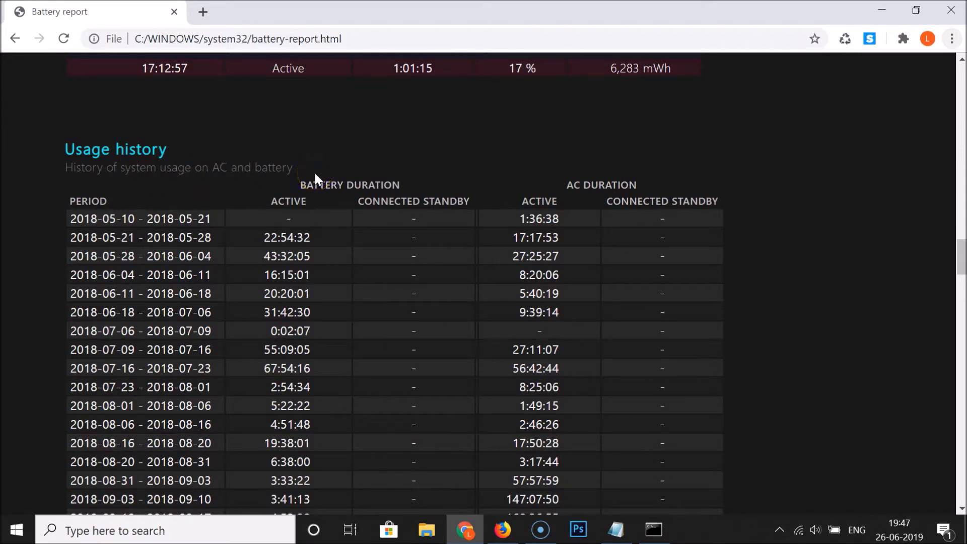
scroll(down, 3)
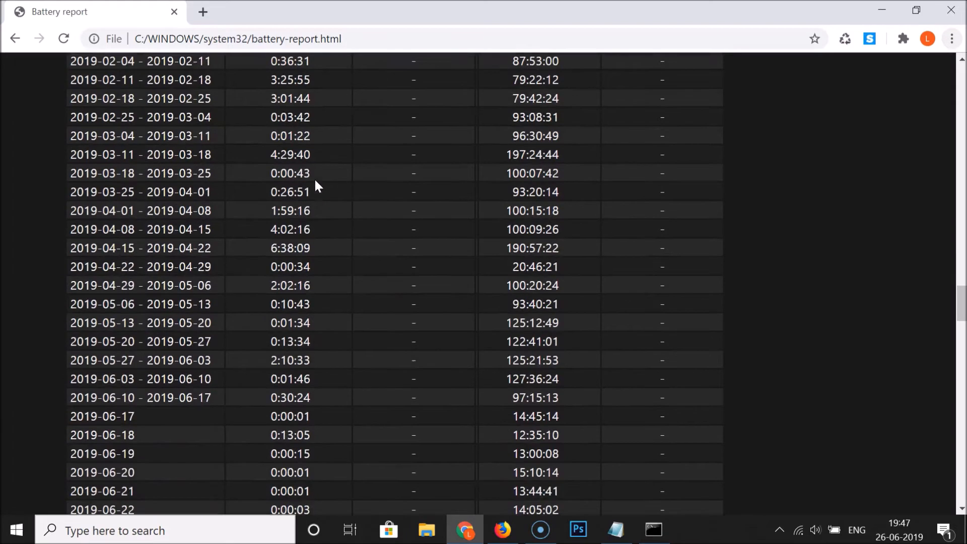
scroll(down, 3)
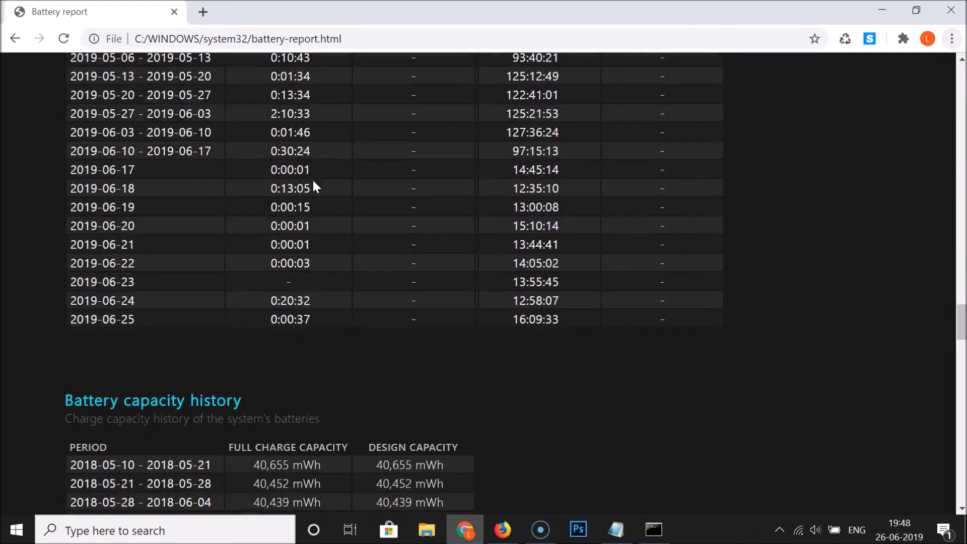
- Scroll down to the since-OS-install battery life estimate, then show the Notepad title card
scroll(down, 3)
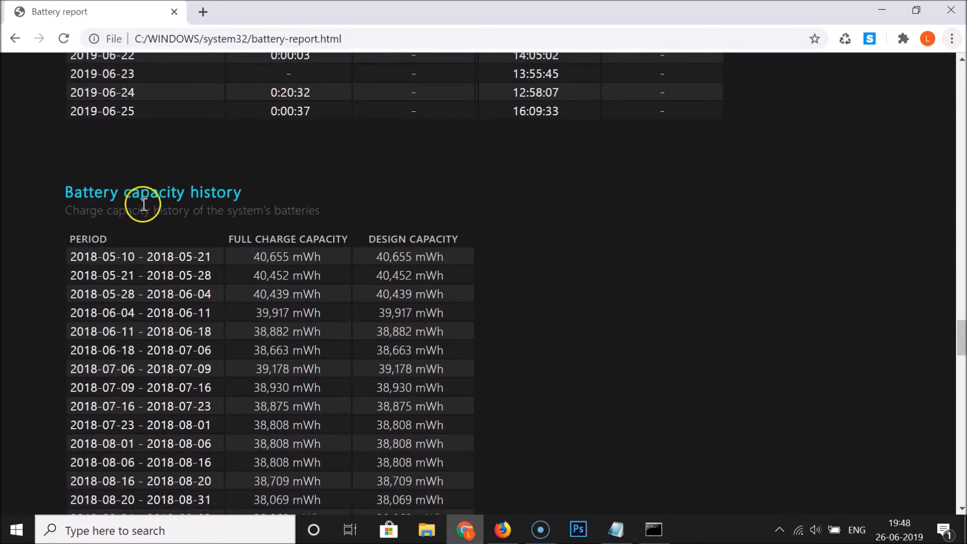
mouse_move(423, 169)
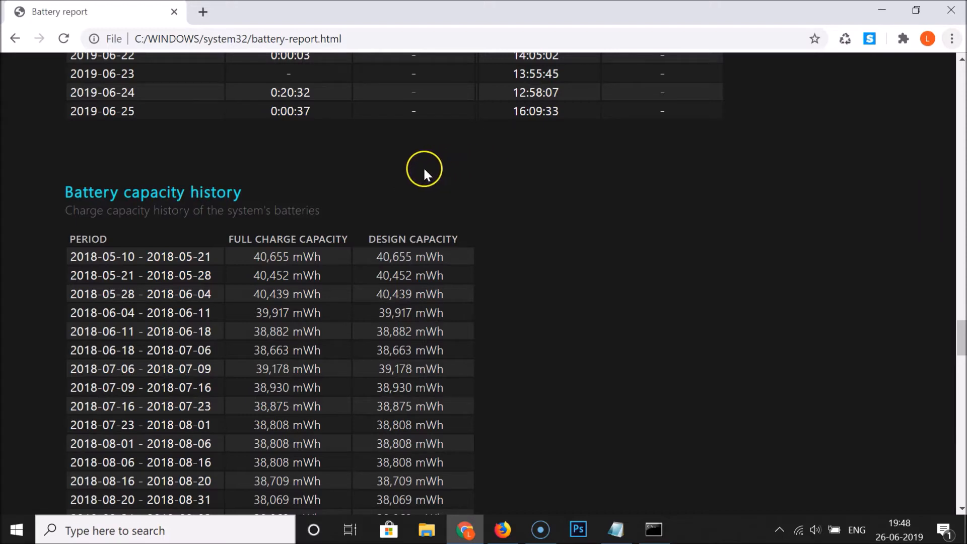
scroll(down, 3)
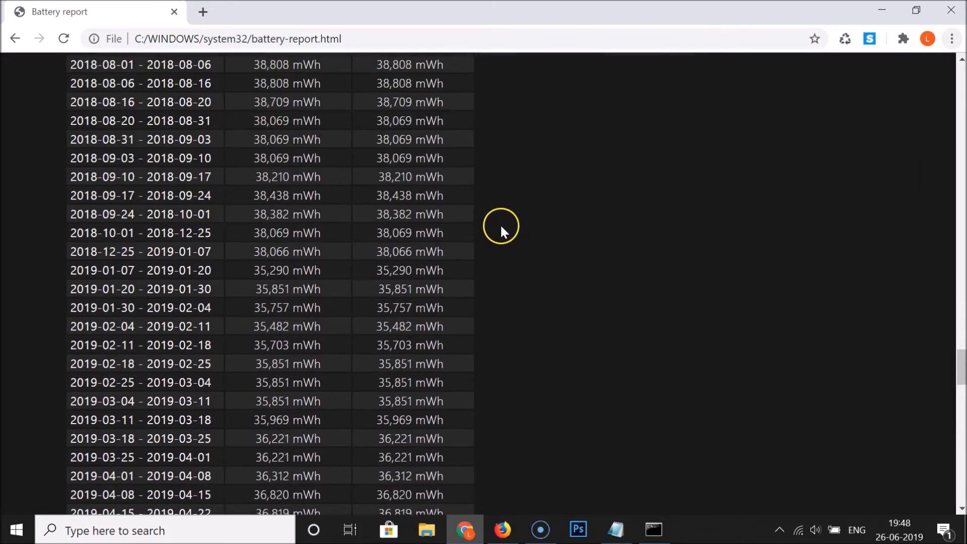
scroll(down, 3)
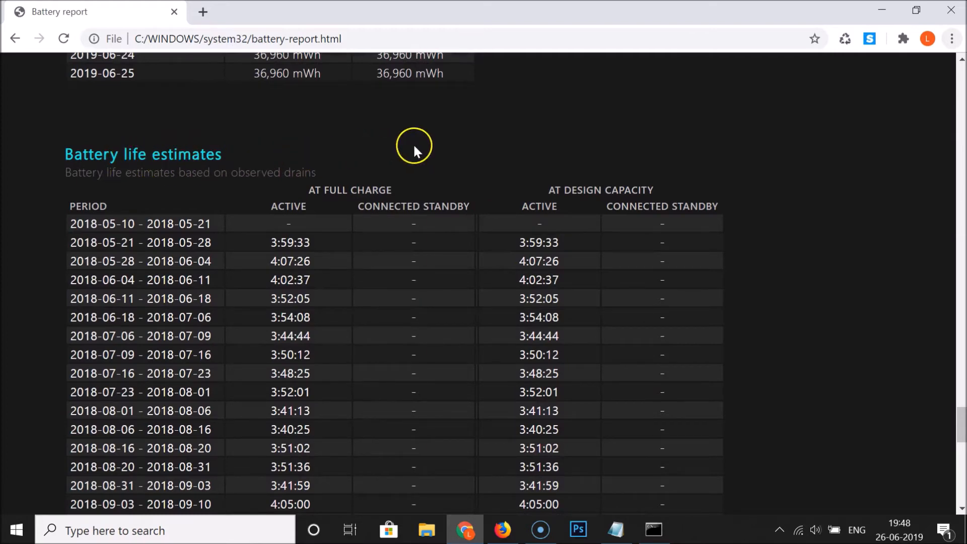
scroll(down, 3)
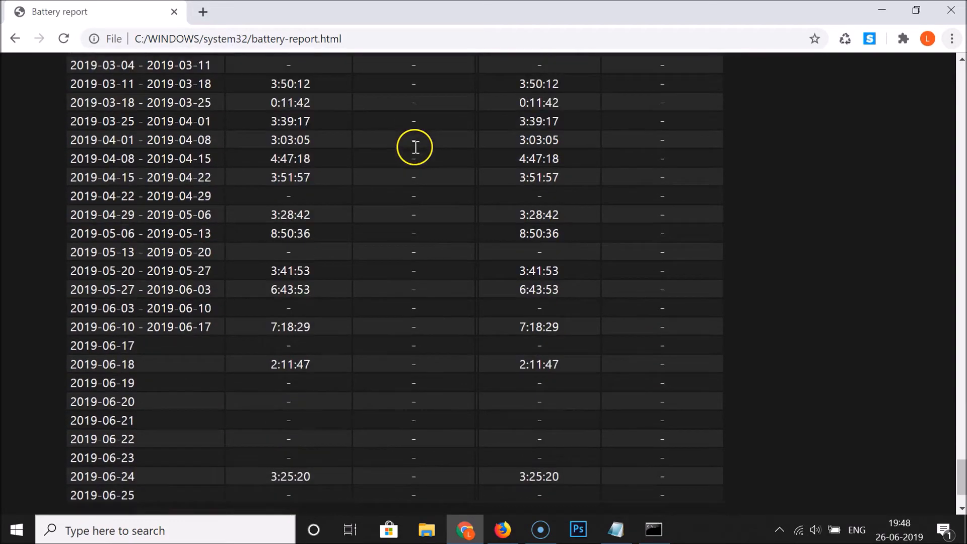
scroll(down, 3)
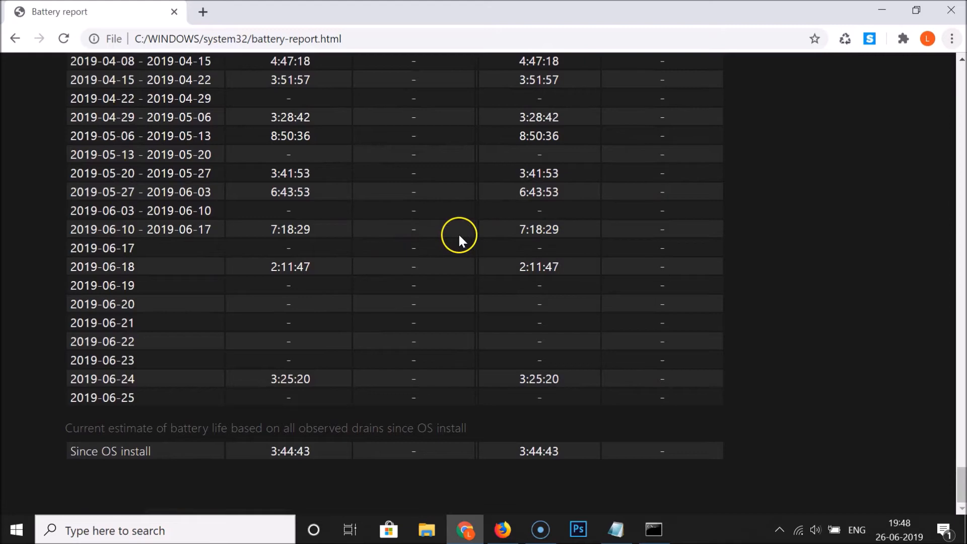
click(613, 530)
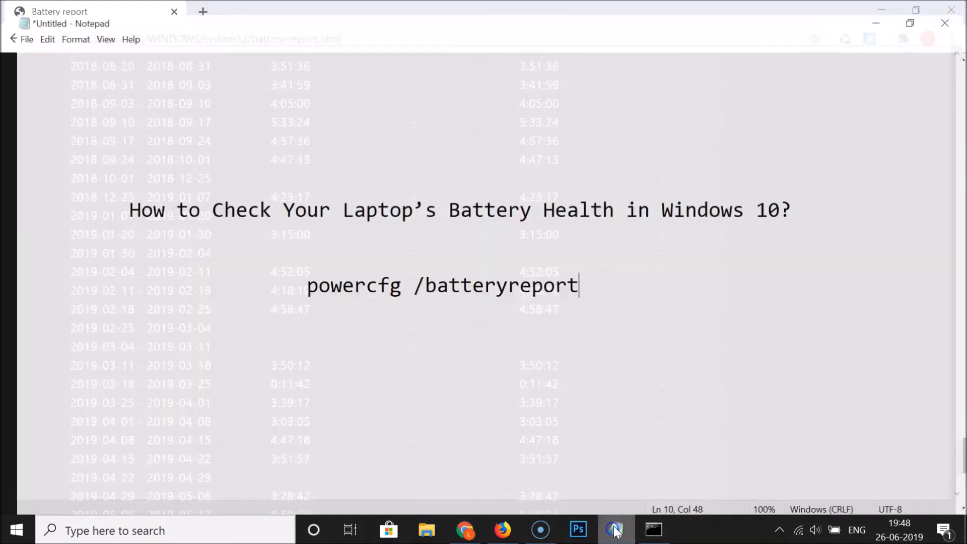
click(615, 529)
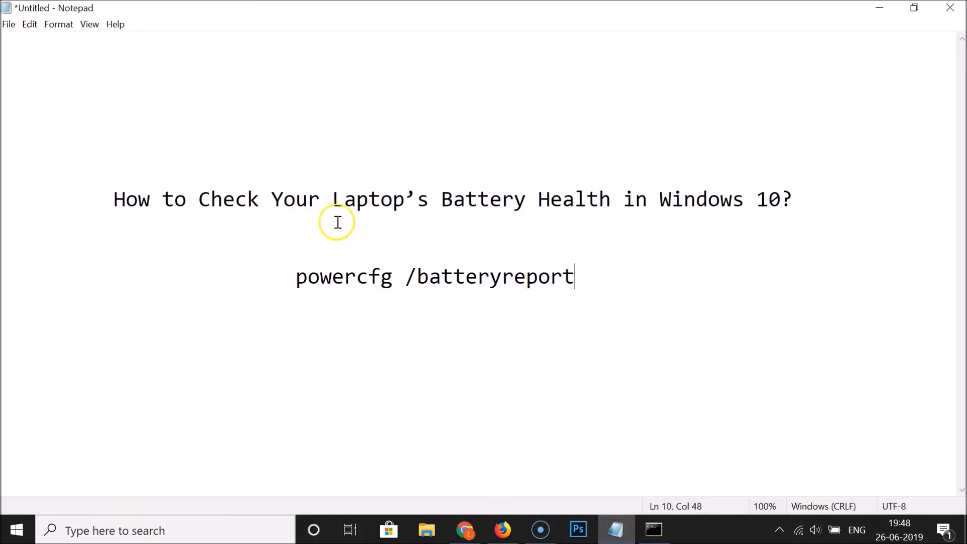
mouse_move(766, 199)
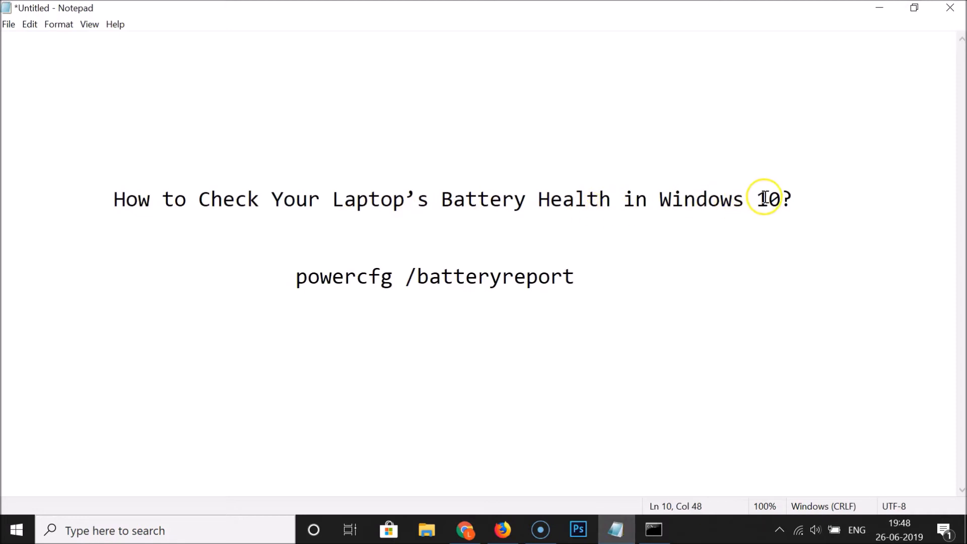